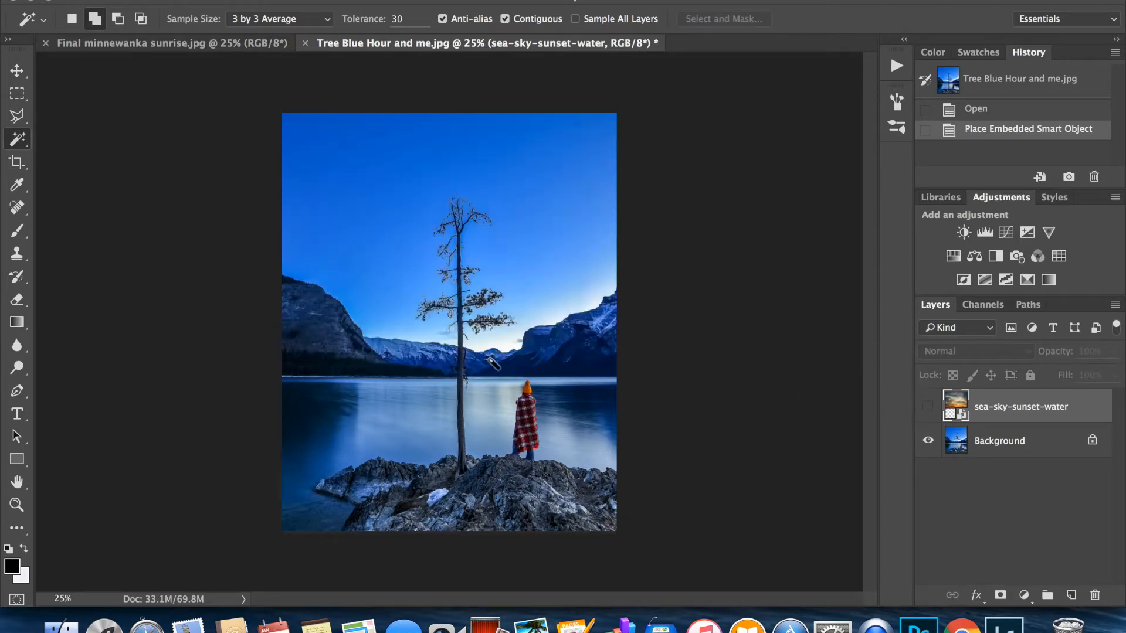
- Hide the sunset sky layer and quick-select the sky above the mountains on Background
click(975, 351)
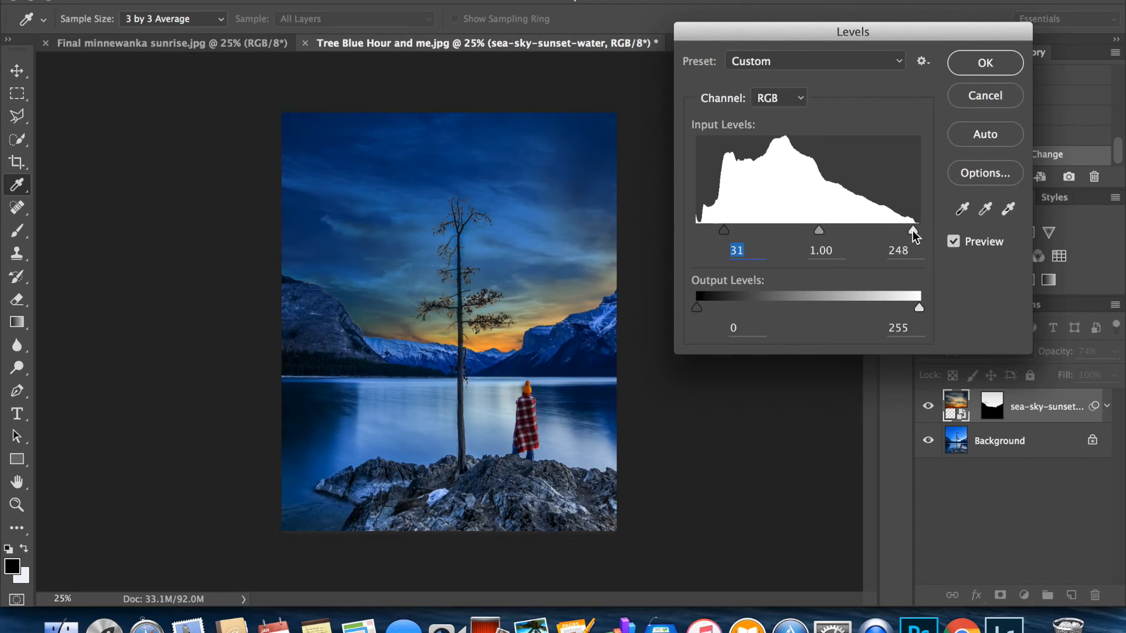
- Apply Levels with input values 31, 1.00, 248 to the sunset sky layer
click(984, 63)
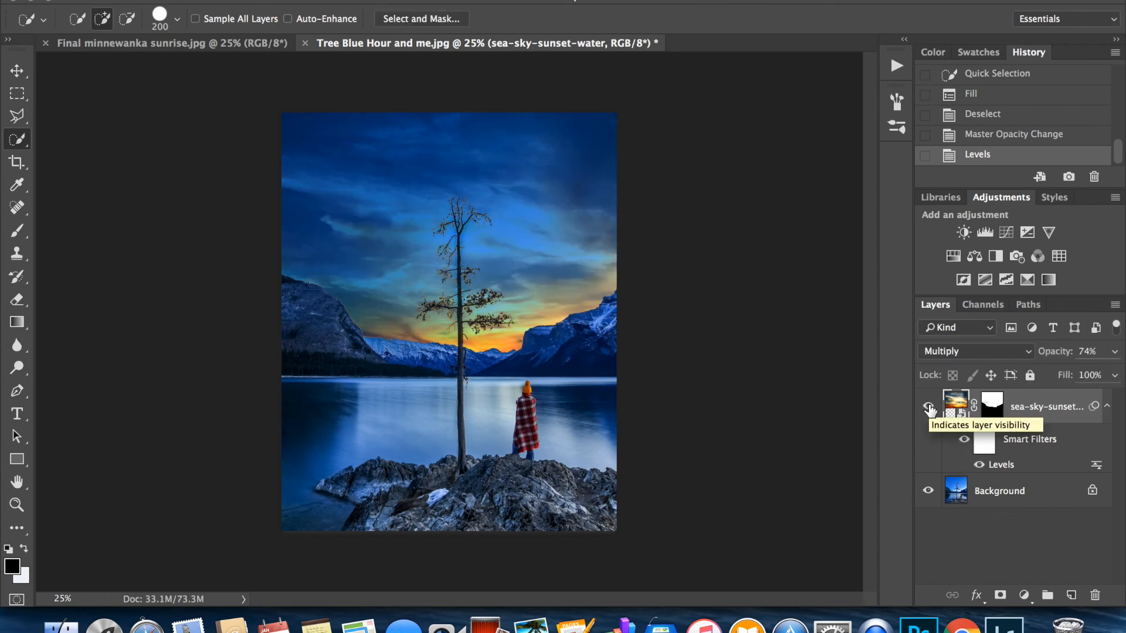